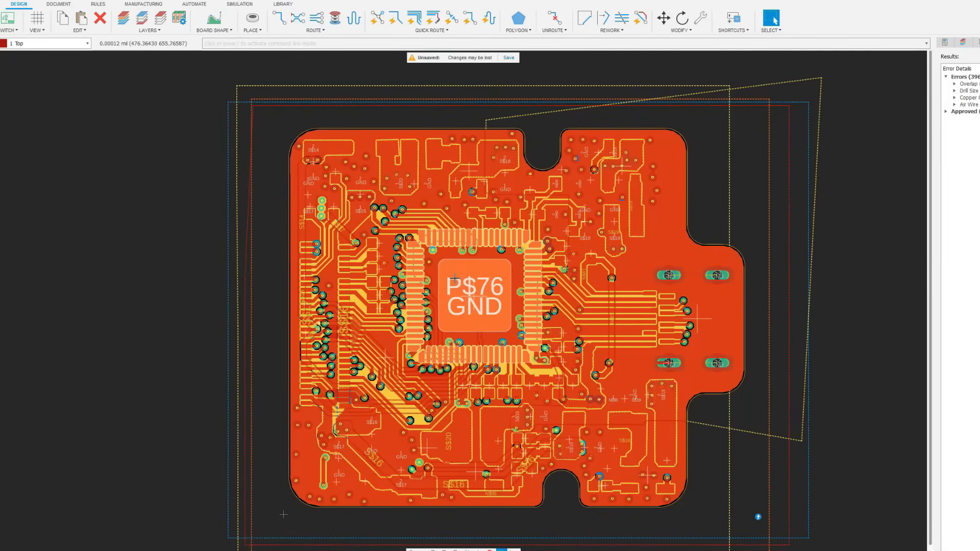
Zoom into the copper-poured board layout to inspect the routed traces and ground pours
scroll("down", 3)
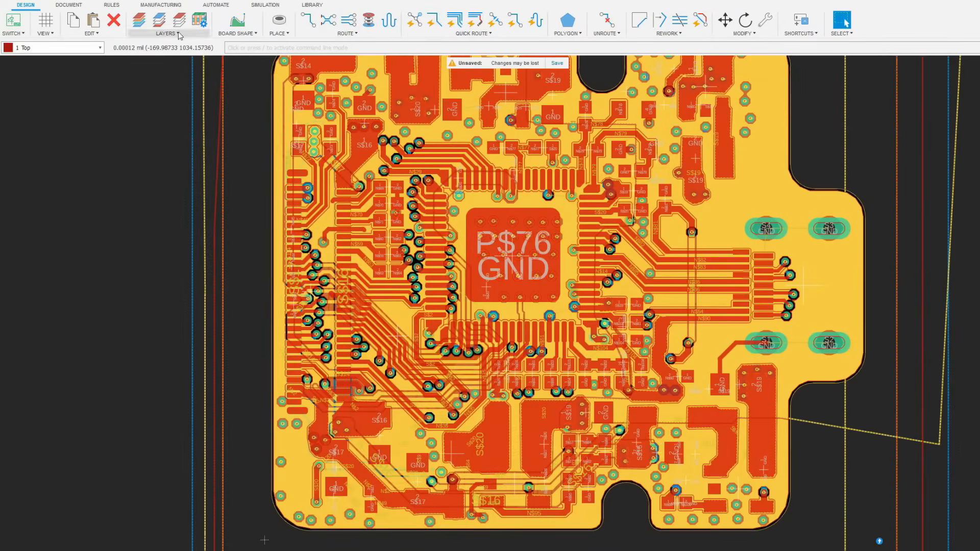
Start the CAM processor on the saved board and load the jlcpcb_4_layer_v9 CAM job from disk
left_click(164, 4)
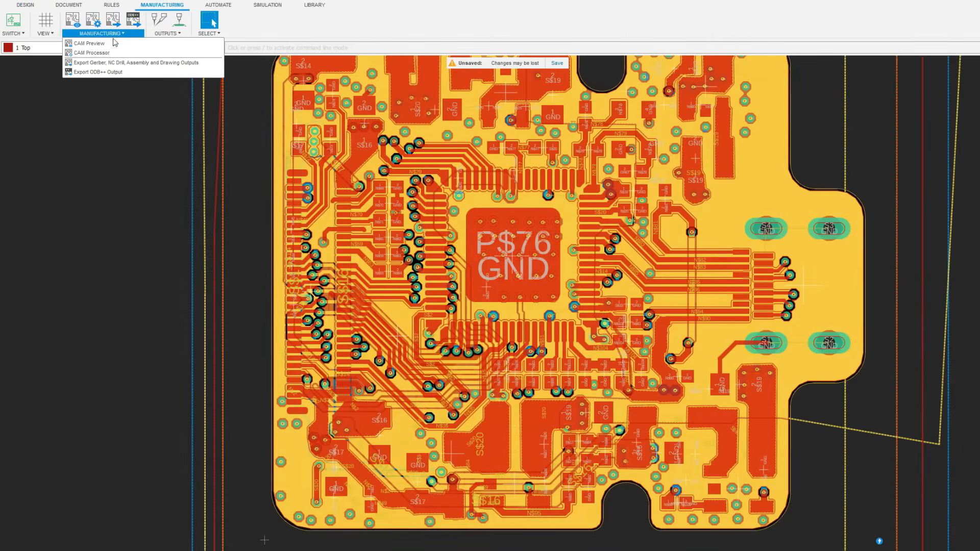
left_click(81, 53)
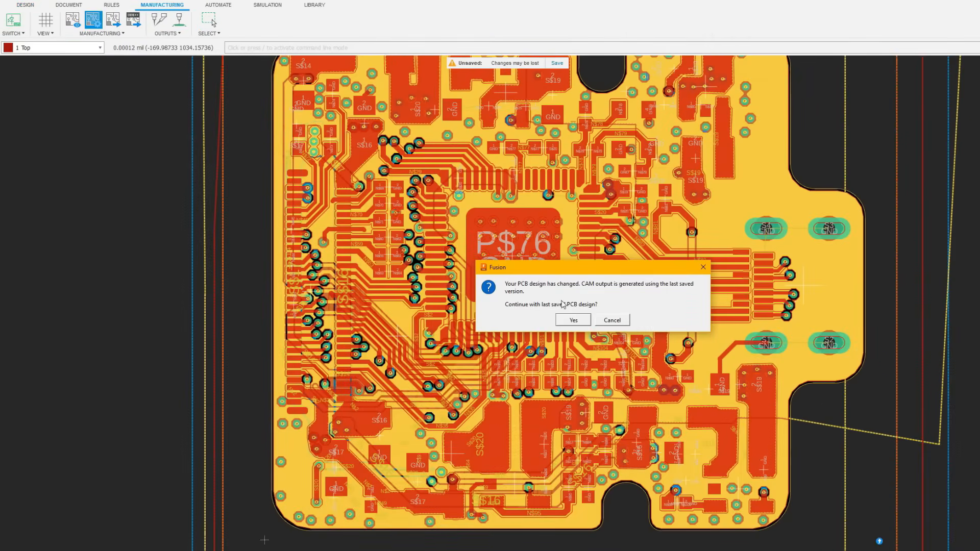
left_click(573, 320)
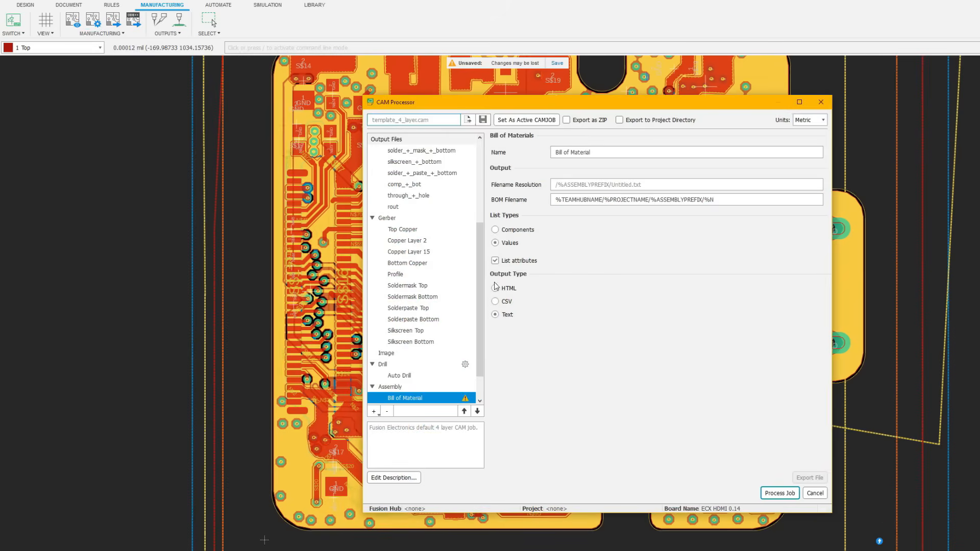
left_click(467, 120)
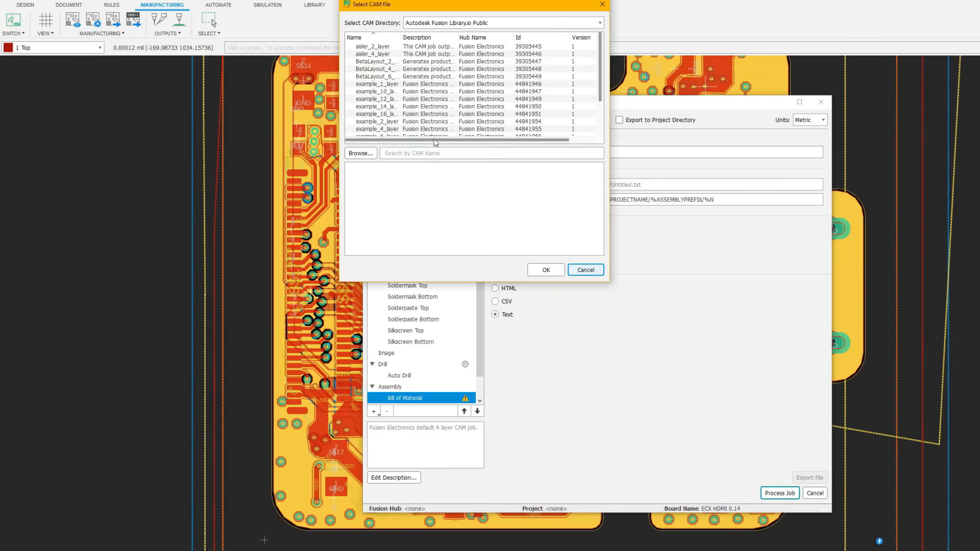
left_click(361, 153)
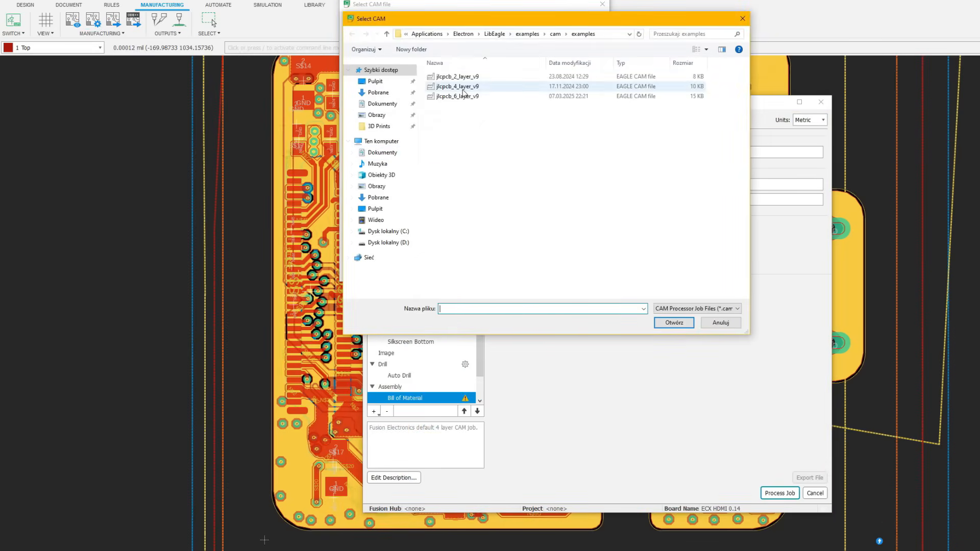
double_click(455, 85)
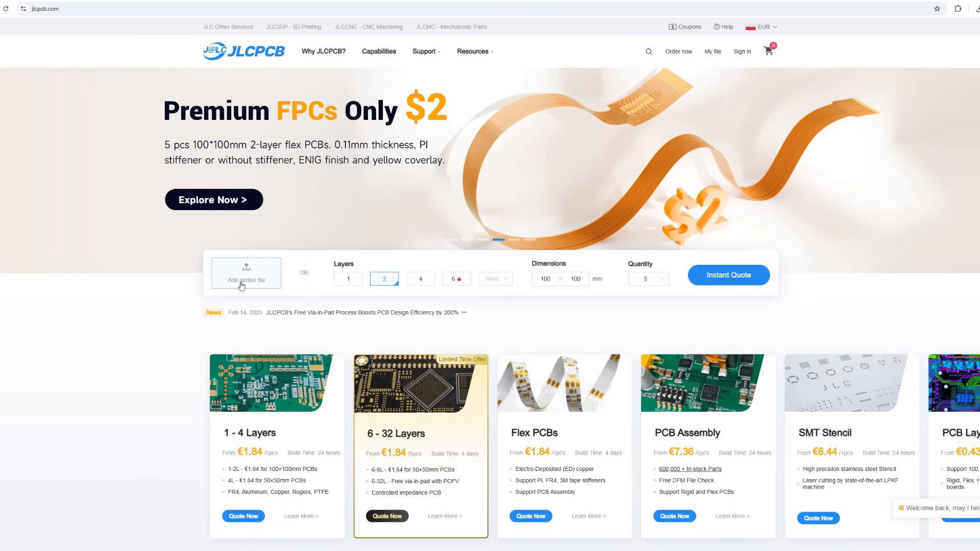
Upload the exported Gerber zip to JLCPCB so the 4-layer board is detected and quoted
left_click(246, 274)
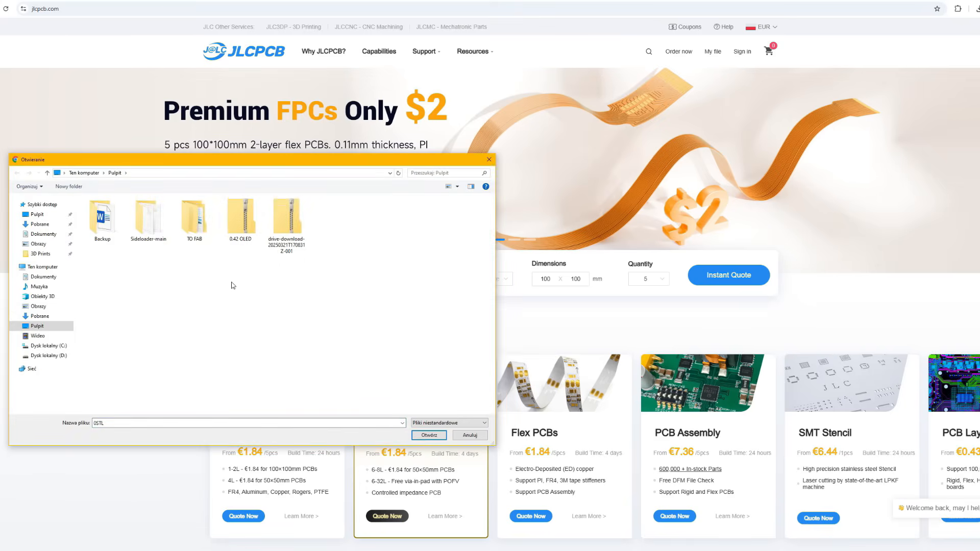
left_click(429, 435)
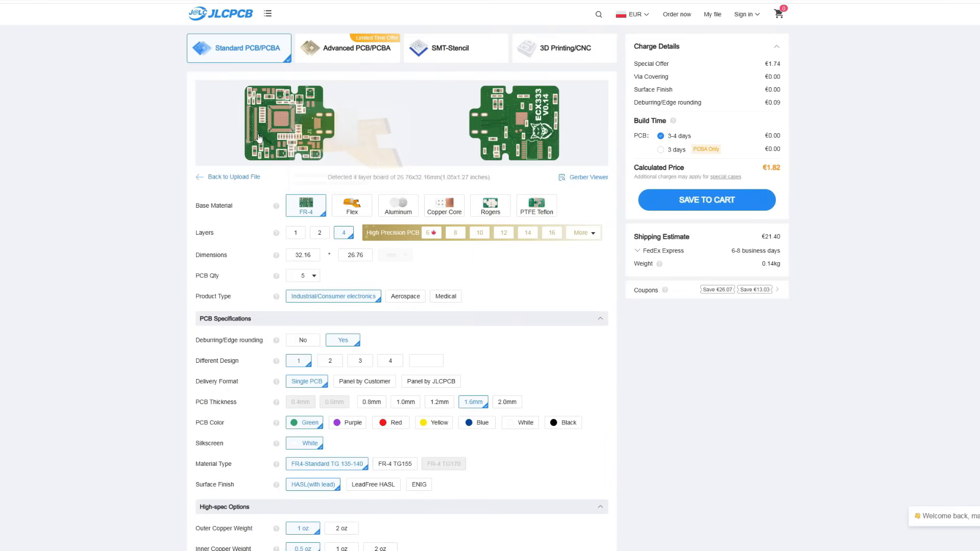
mouse_move(356, 423)
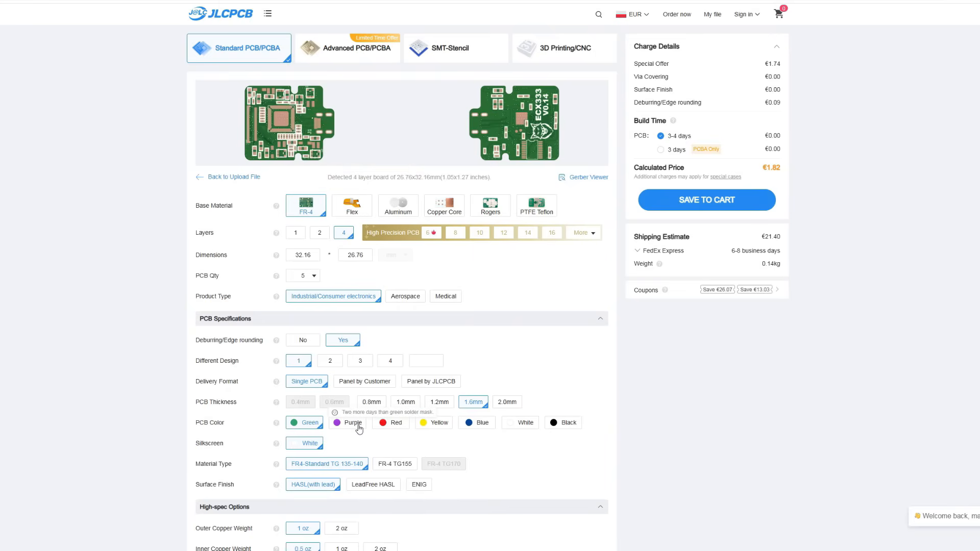
Preview a red solder mask, settle on black boards, and continue to checkout
left_click(396, 422)
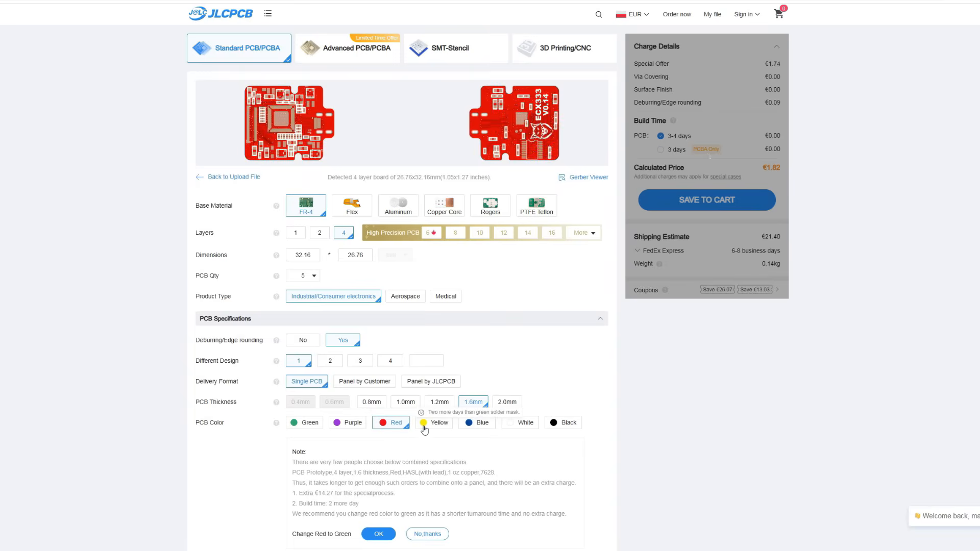
left_click(525, 423)
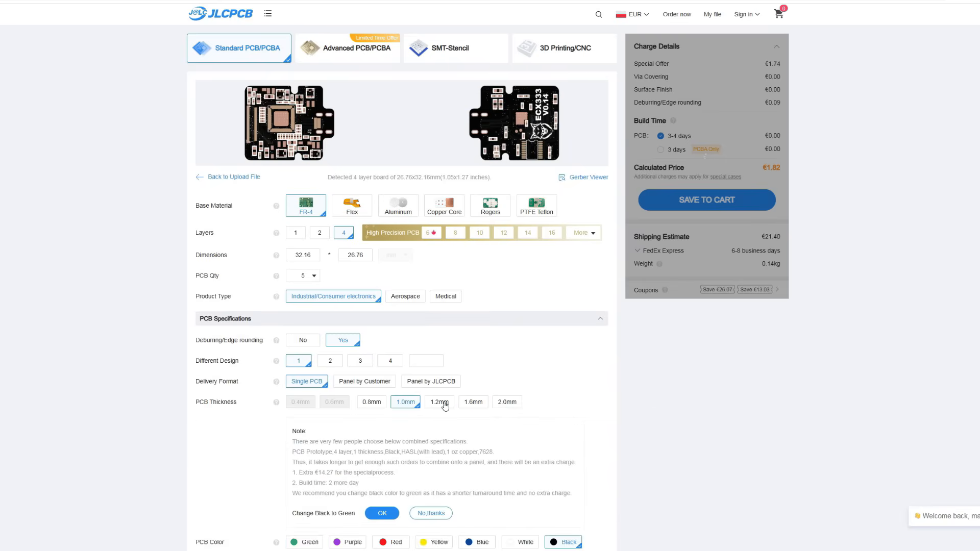
left_click(707, 200)
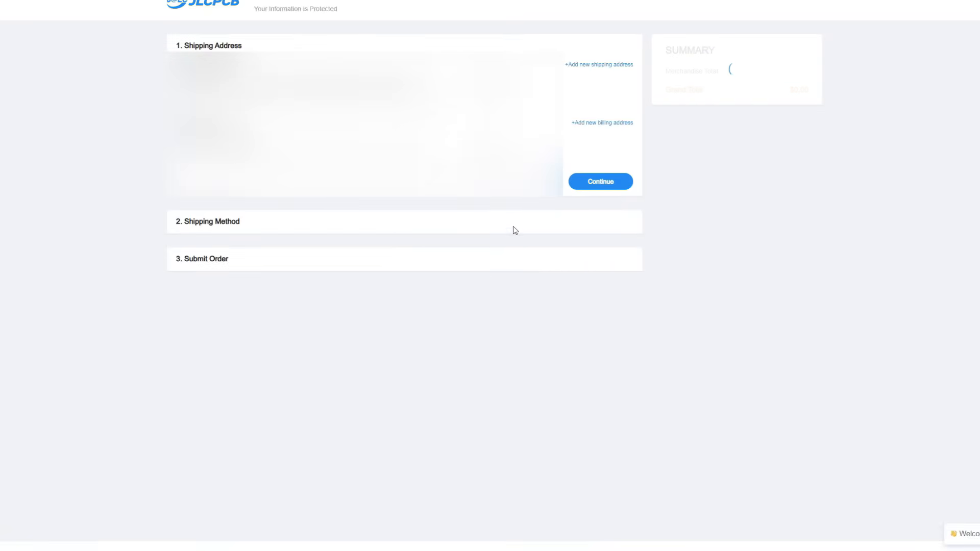
Confirm the saved shipping address and choose Review Before Payment for the order
left_click(601, 182)
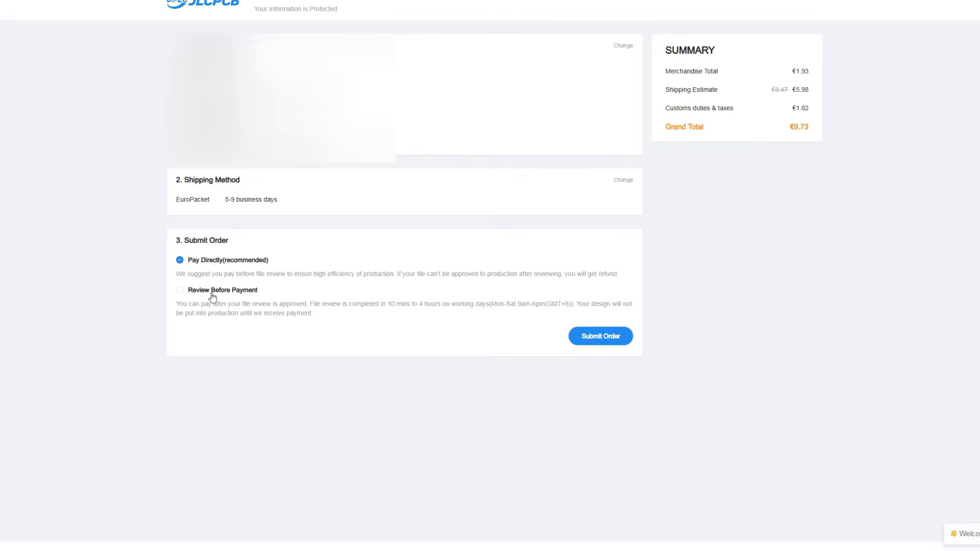
left_click(180, 290)
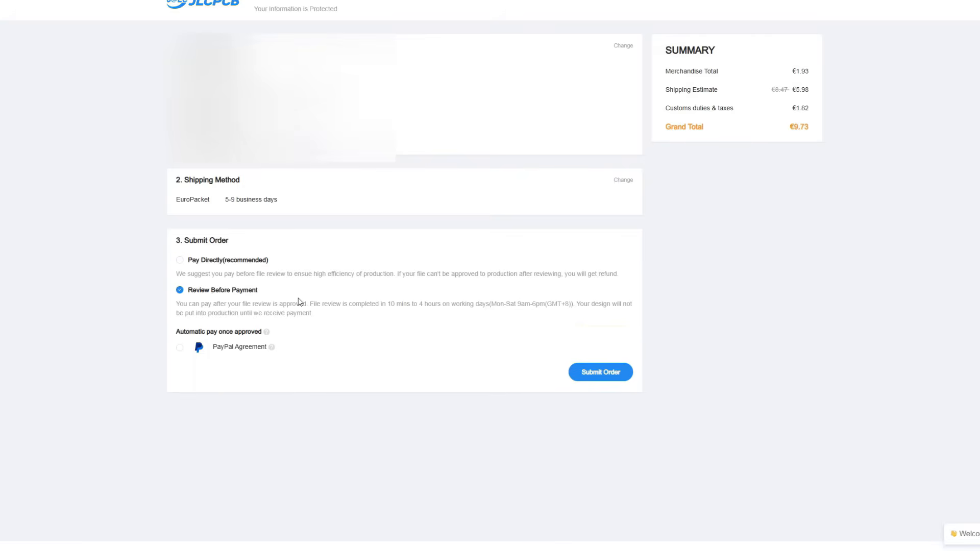